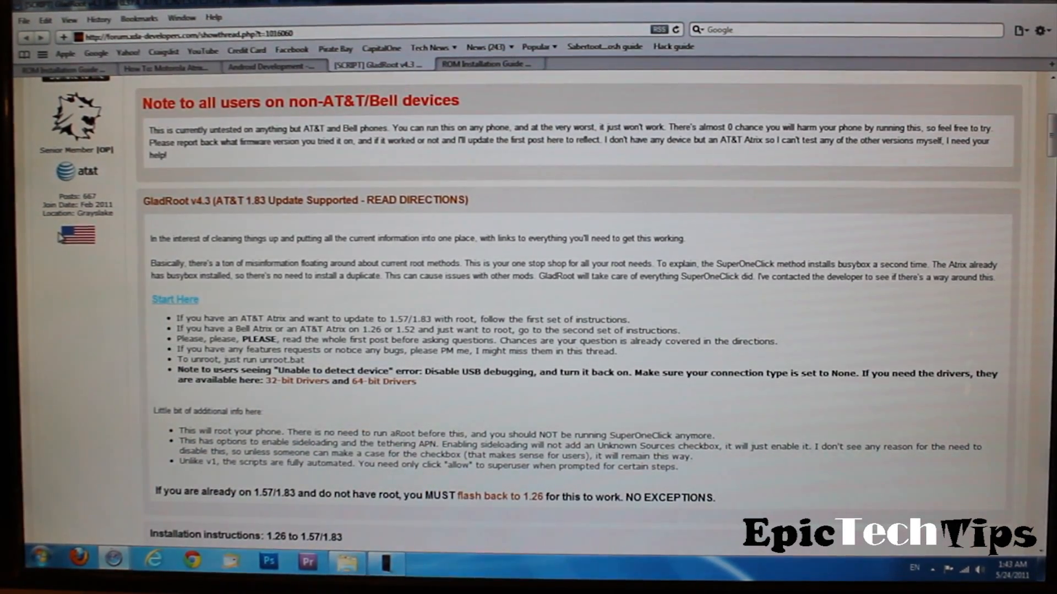
Scroll the GladRoot v4.3 thread to the 'Installation instructions: 1.26 to 1.57/1.83' section.
scroll("down", 3)
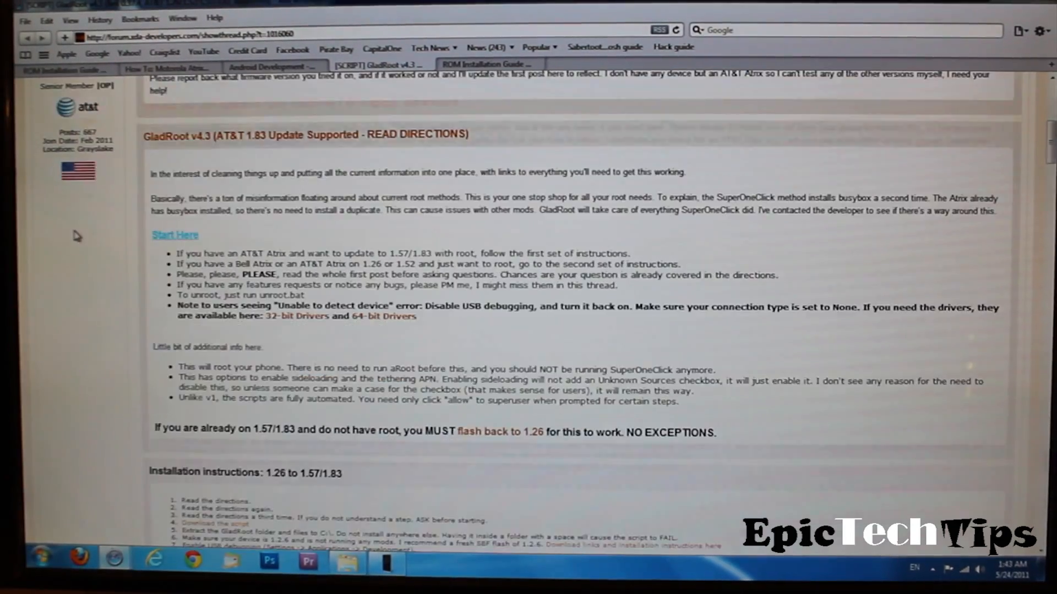
scroll("down", 3)
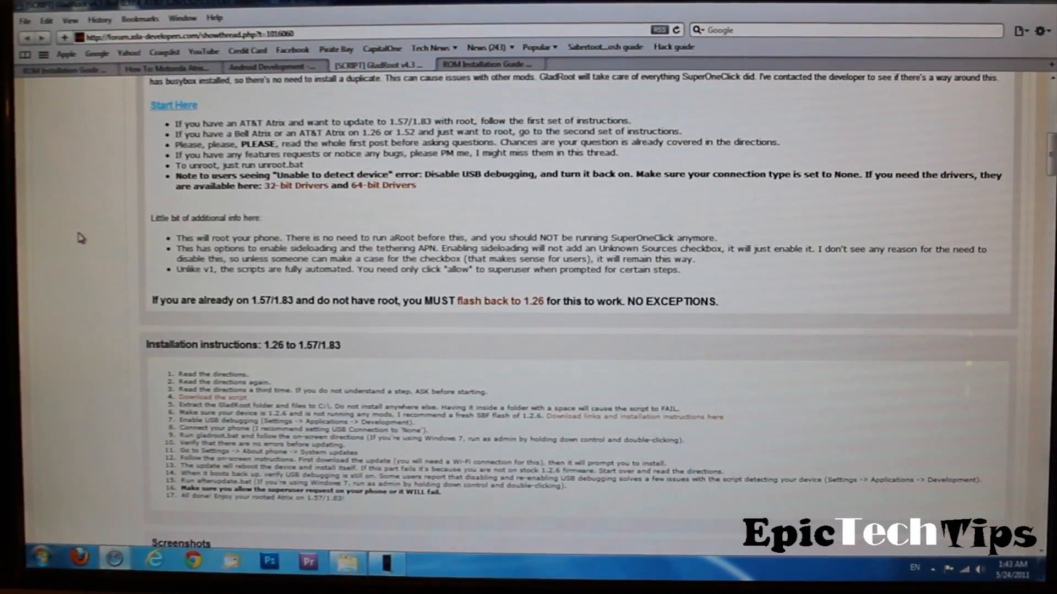
scroll("down", 3)
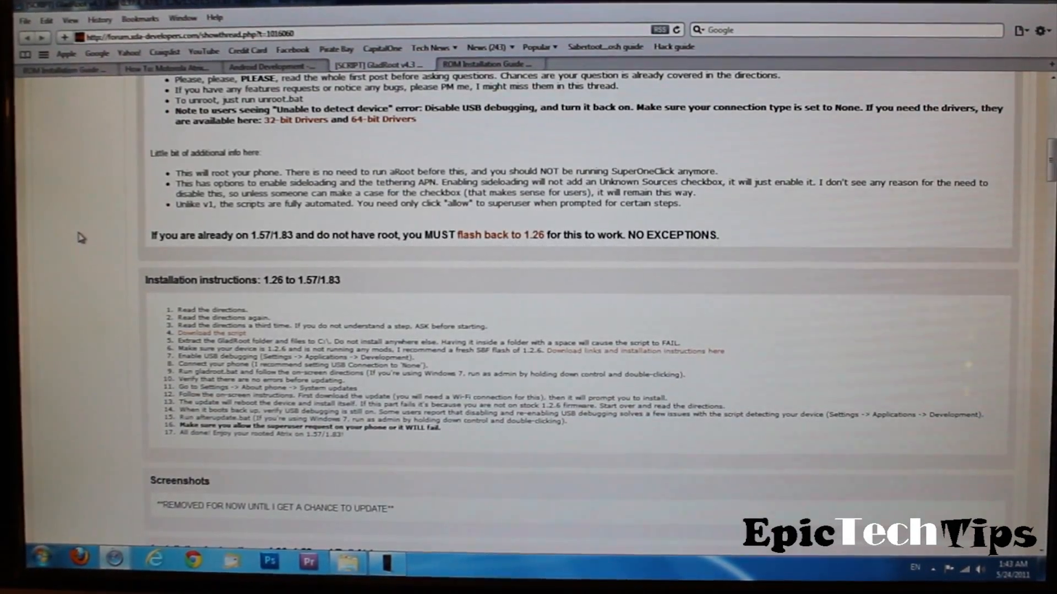
scroll("down", 3)
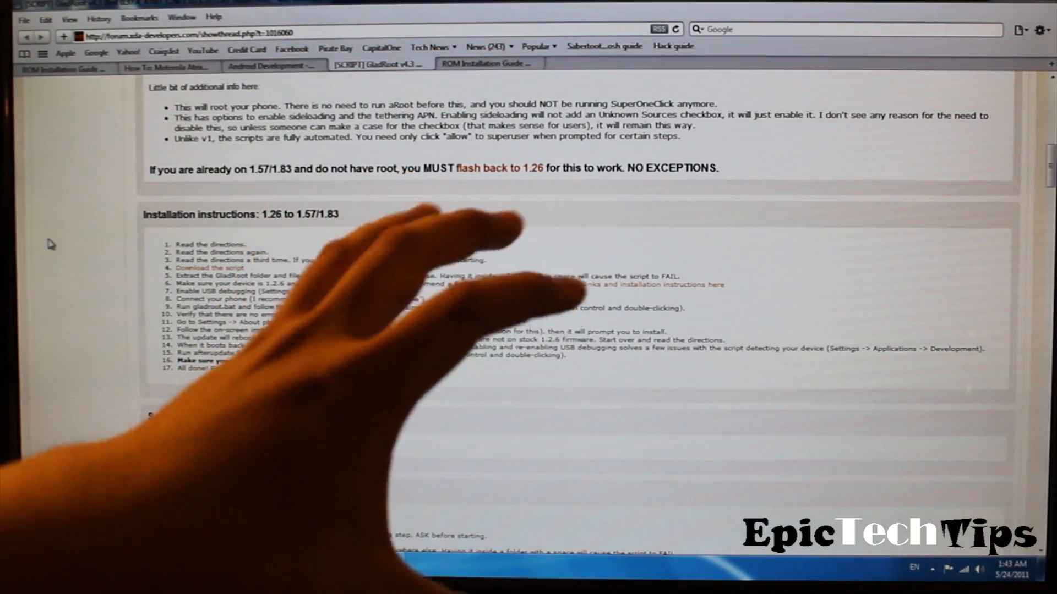
Browse from Computer through Local Disk (C:) into the GladRoot folder.
left_click(43, 561)
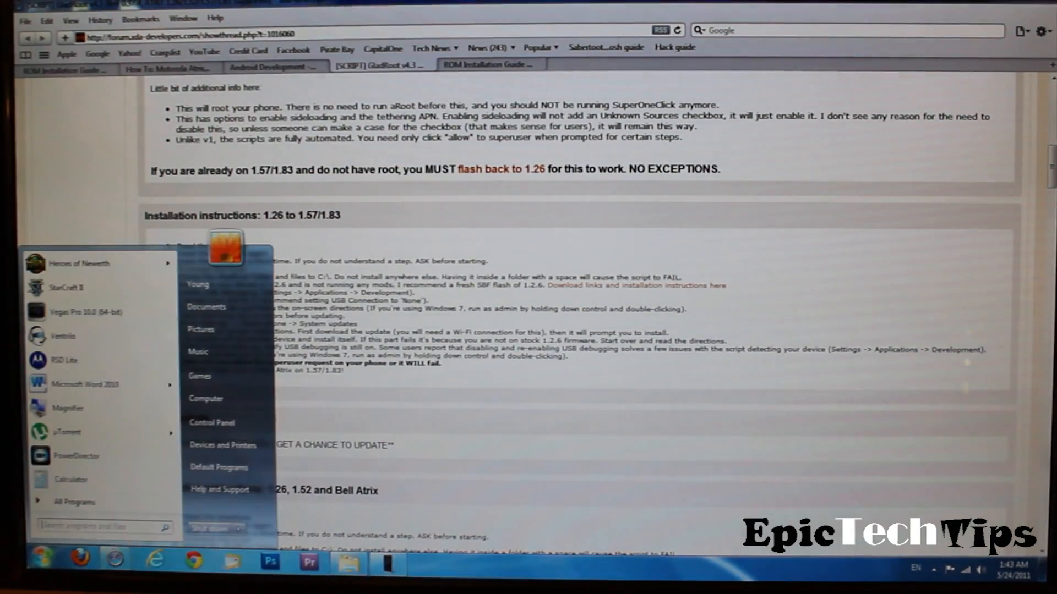
left_click(206, 398)
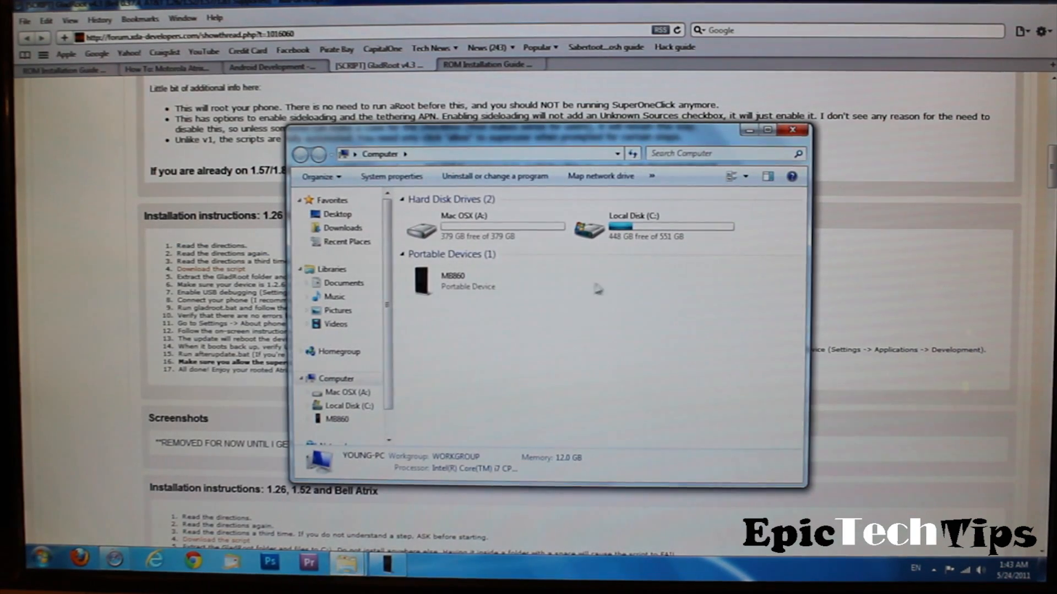
double_click(633, 228)
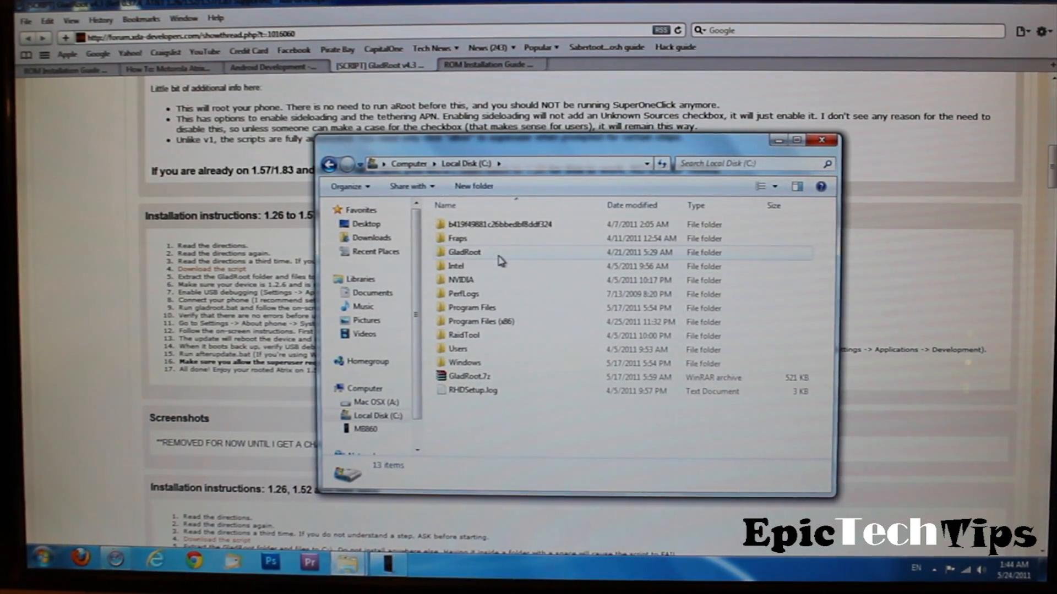
double_click(464, 252)
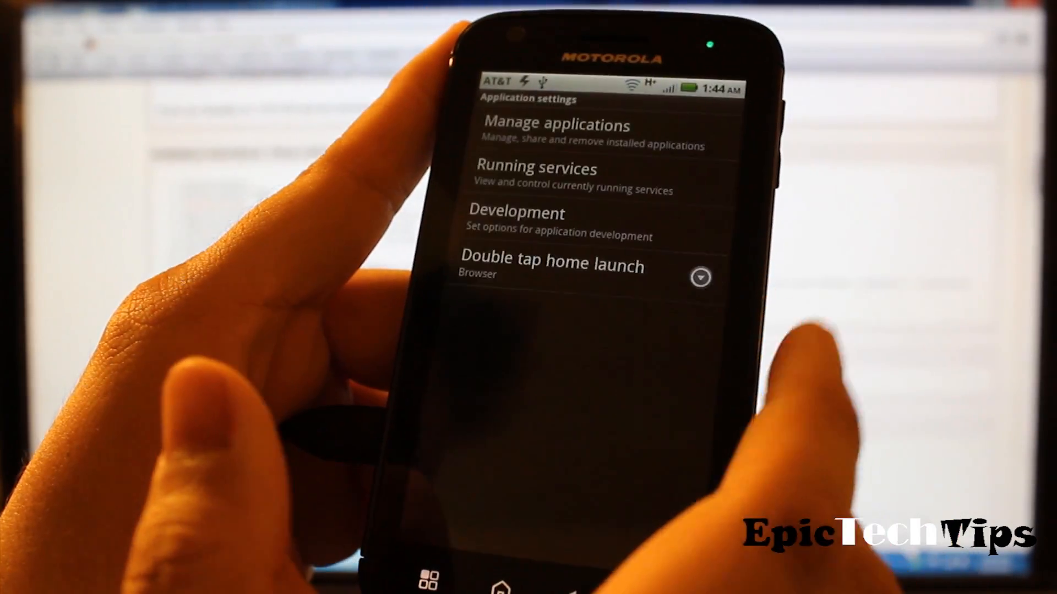
Enable USB debugging under Development settings, confirm the warning, and check notifications.
left_click(516, 212)
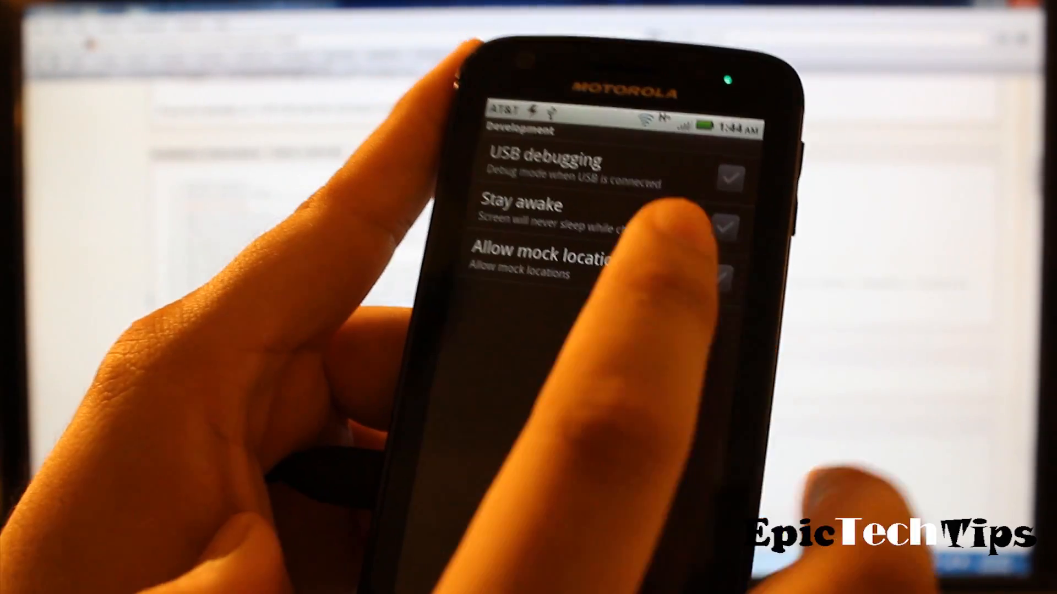
left_click(728, 177)
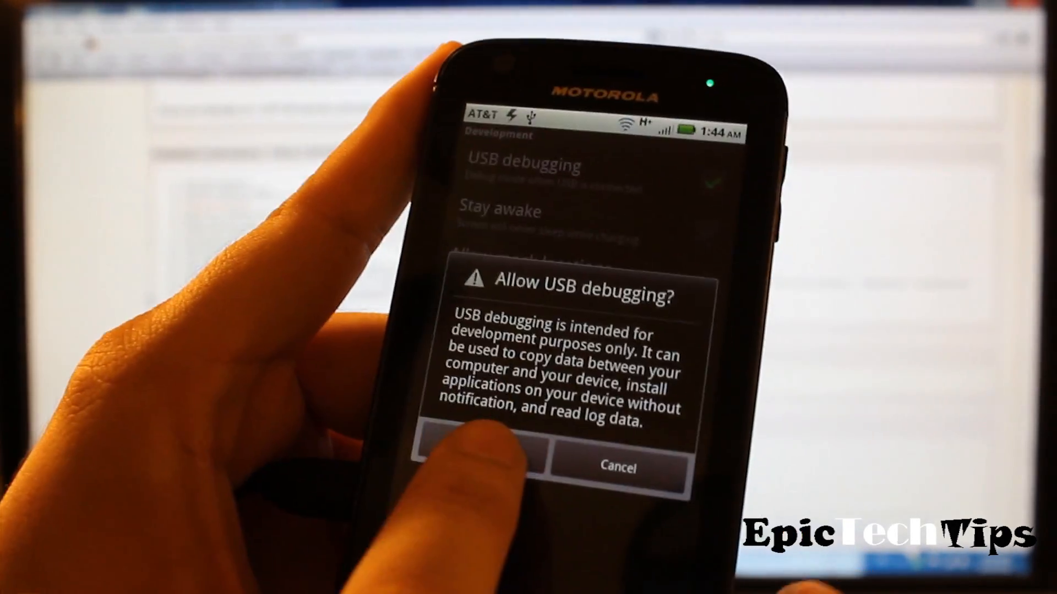
left_click(472, 467)
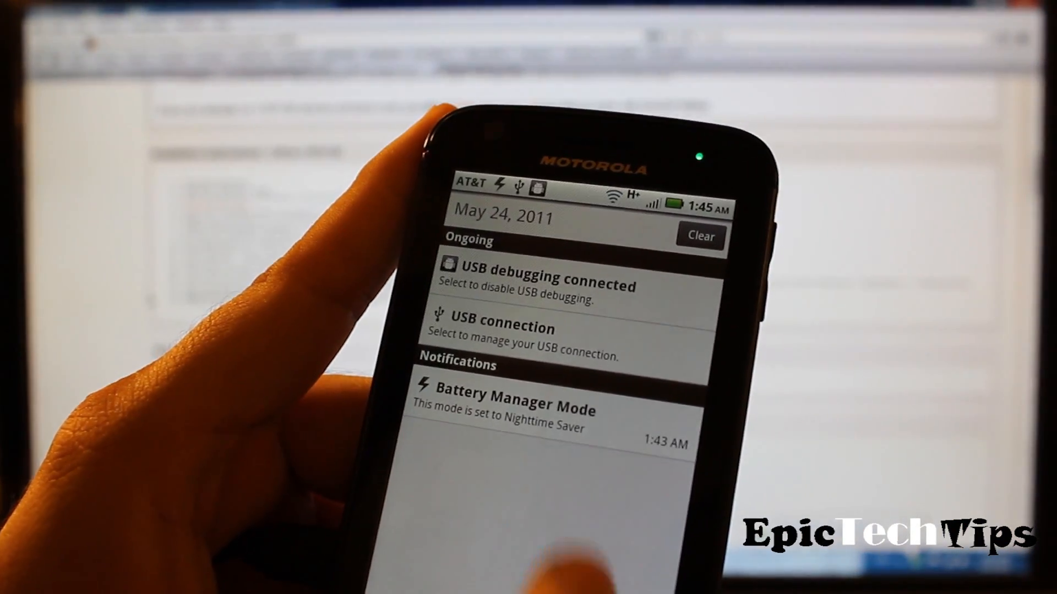
left_click(495, 328)
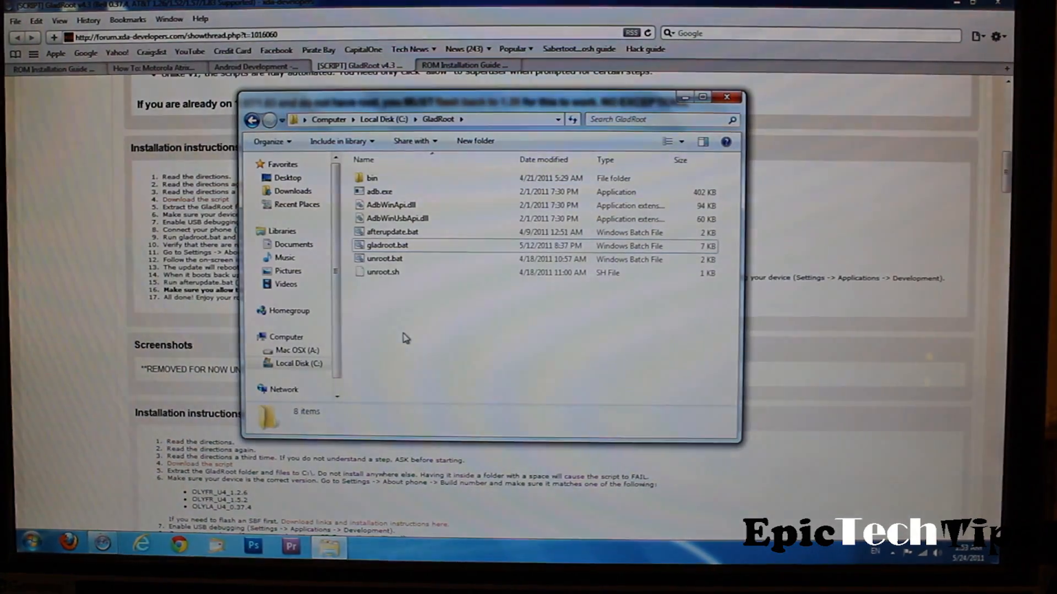
mouse_move(398, 335)
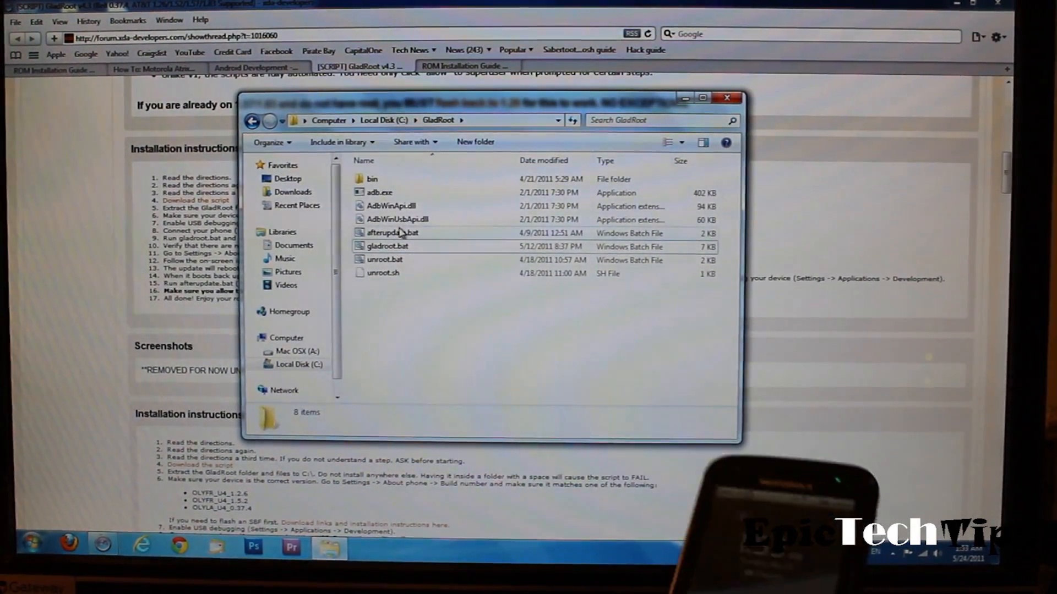
mouse_move(387, 246)
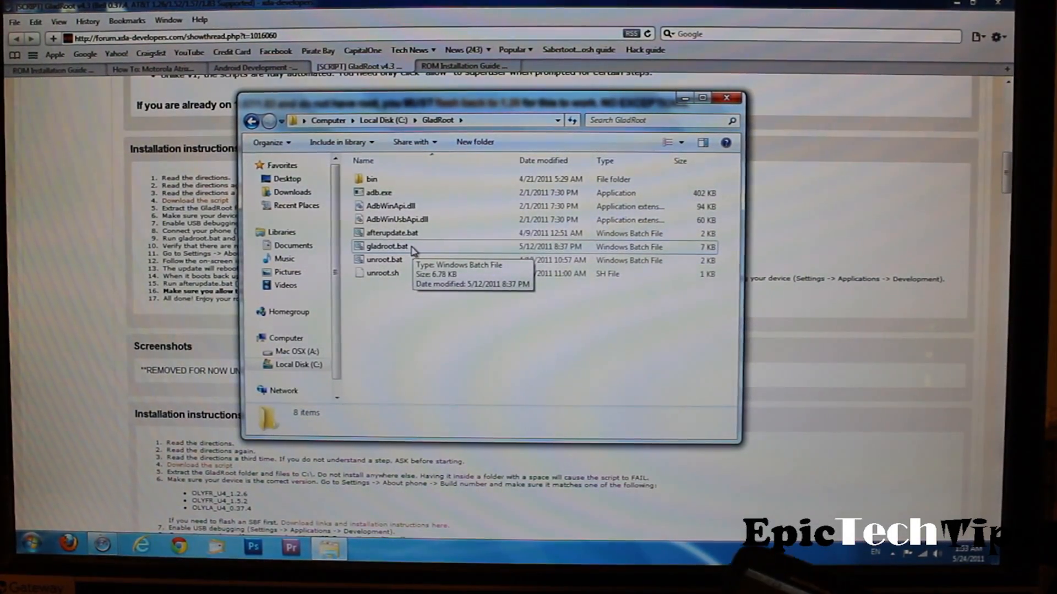
Run gladroot.bat from C:\GladRoot.
double_click(387, 247)
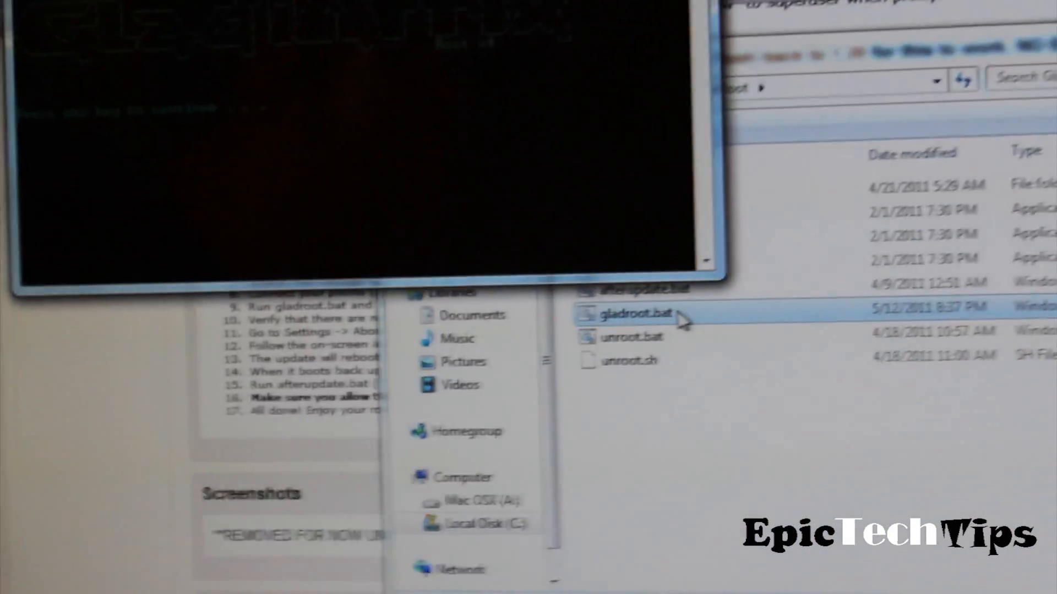
Continue past the GladRoot banner, disclaimer and 'Ready to root' prompts.
double_click(637, 313)
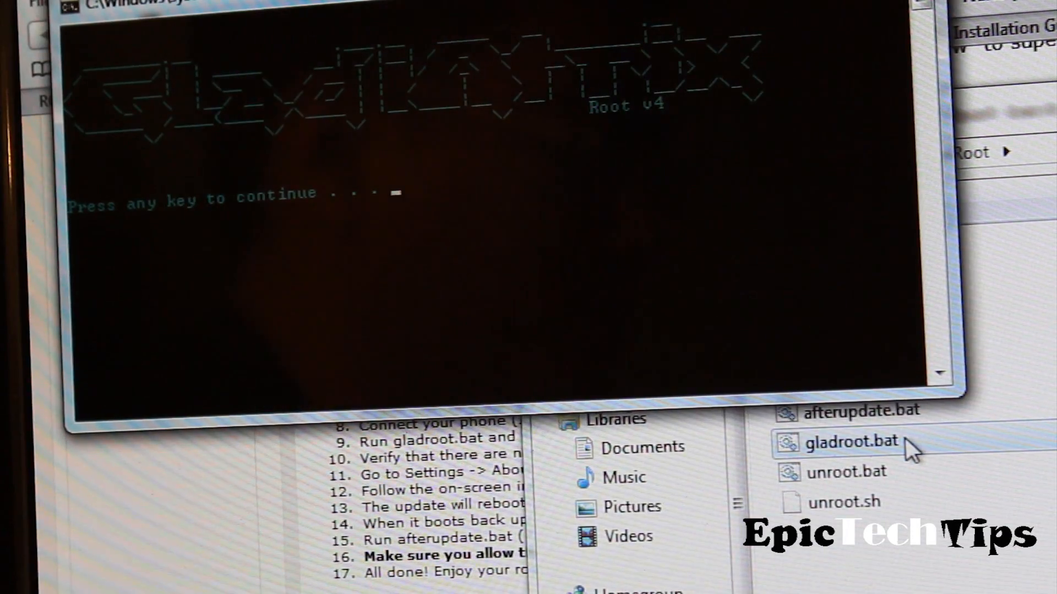
key("enter")
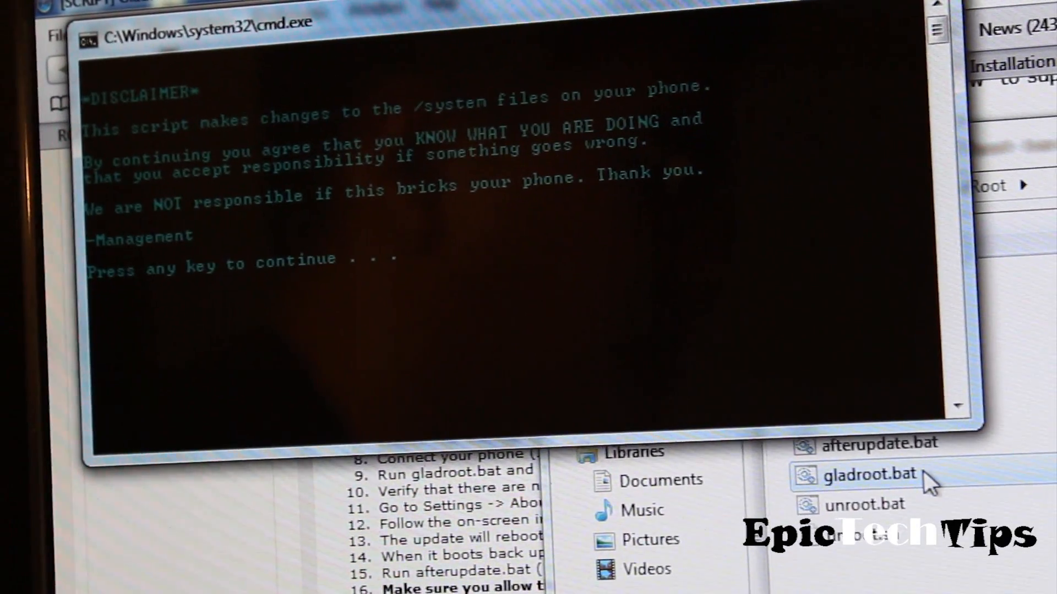
key("enter")
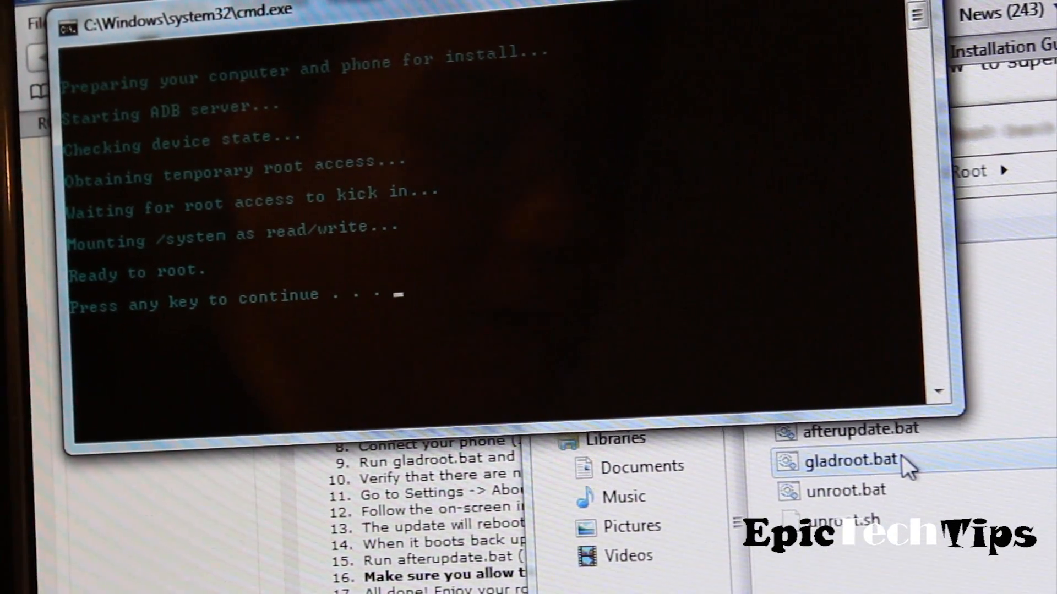
key("enter")
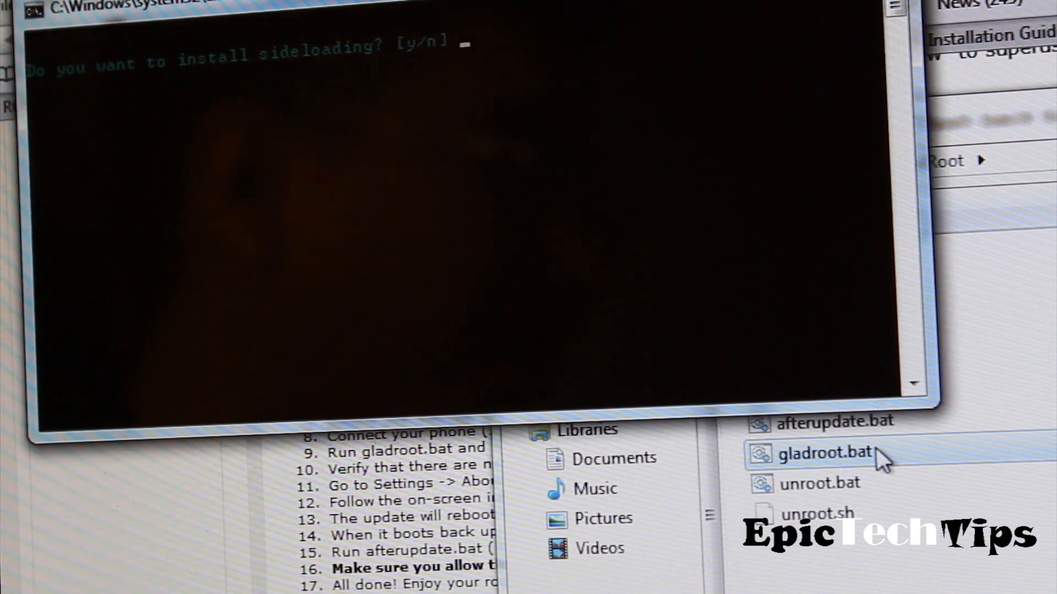
Answer y to both the sideloading and custom tethering APN prompts.
type("y")
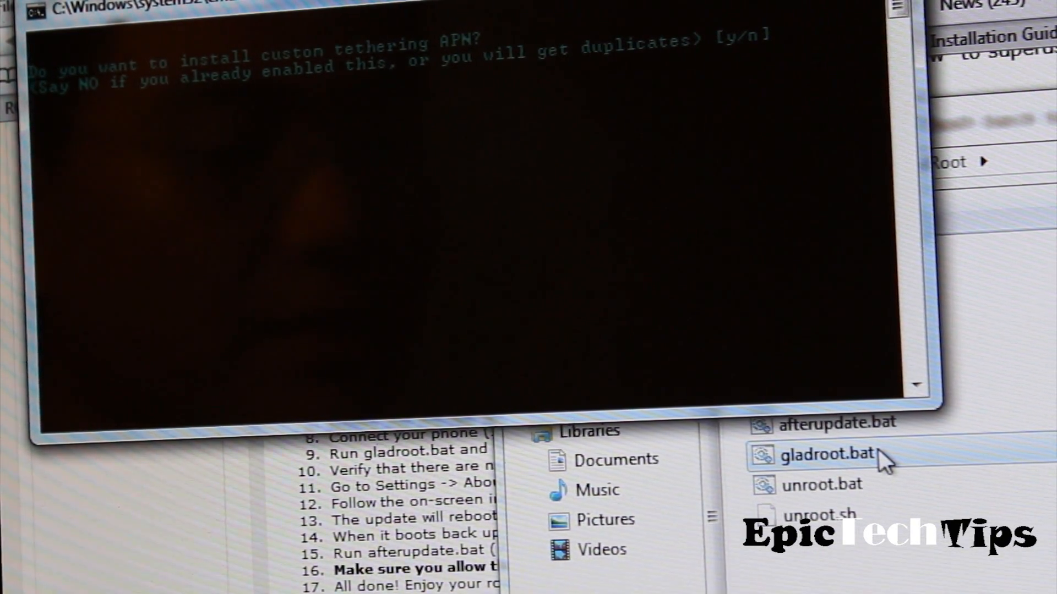
type("y")
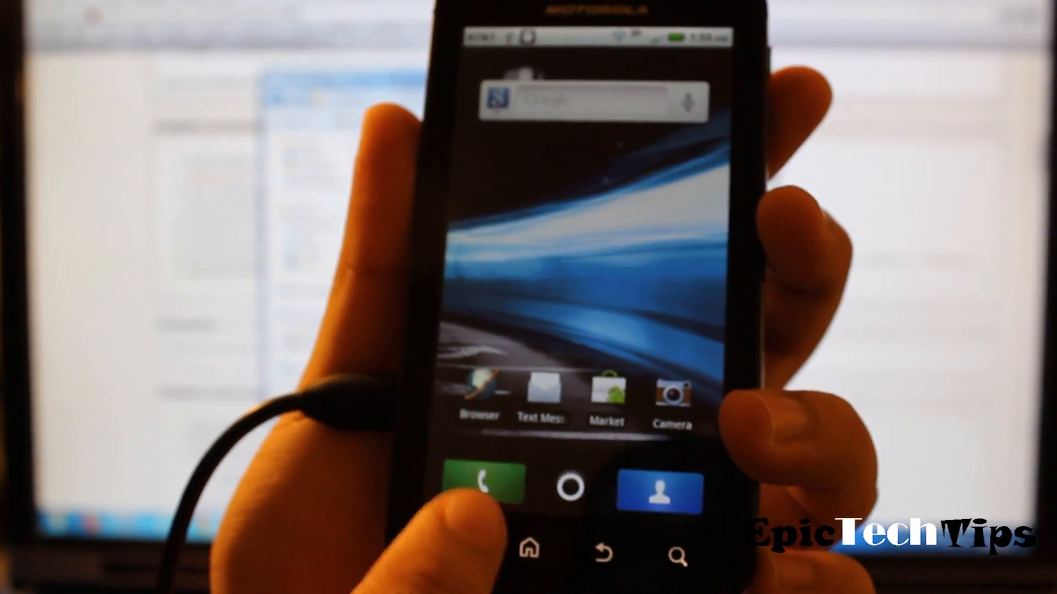
Go from the home screen Menu to Settings > About phone > System updates.
left_click(444, 537)
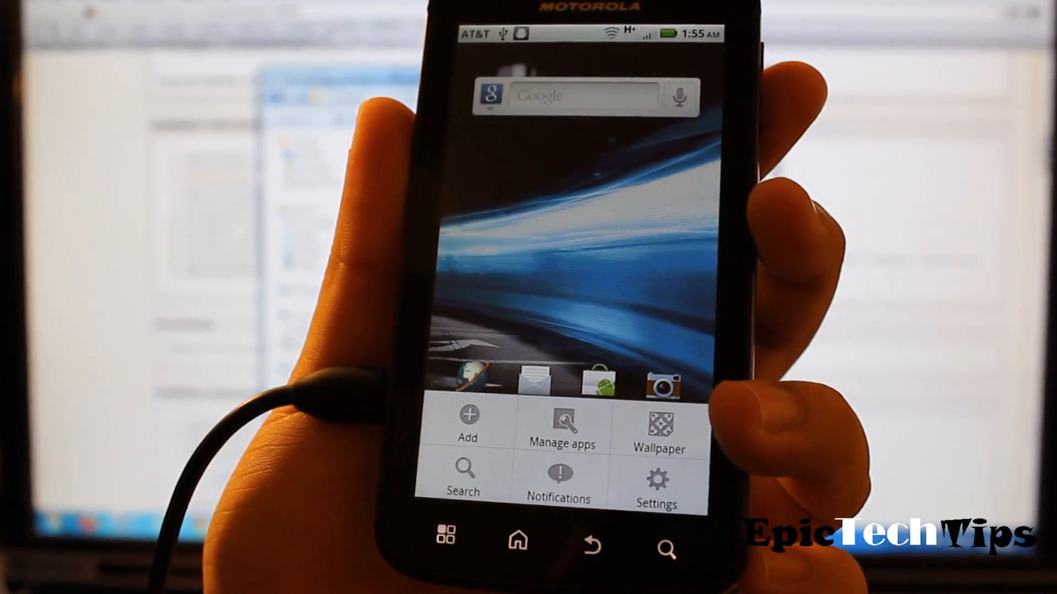
left_click(656, 478)
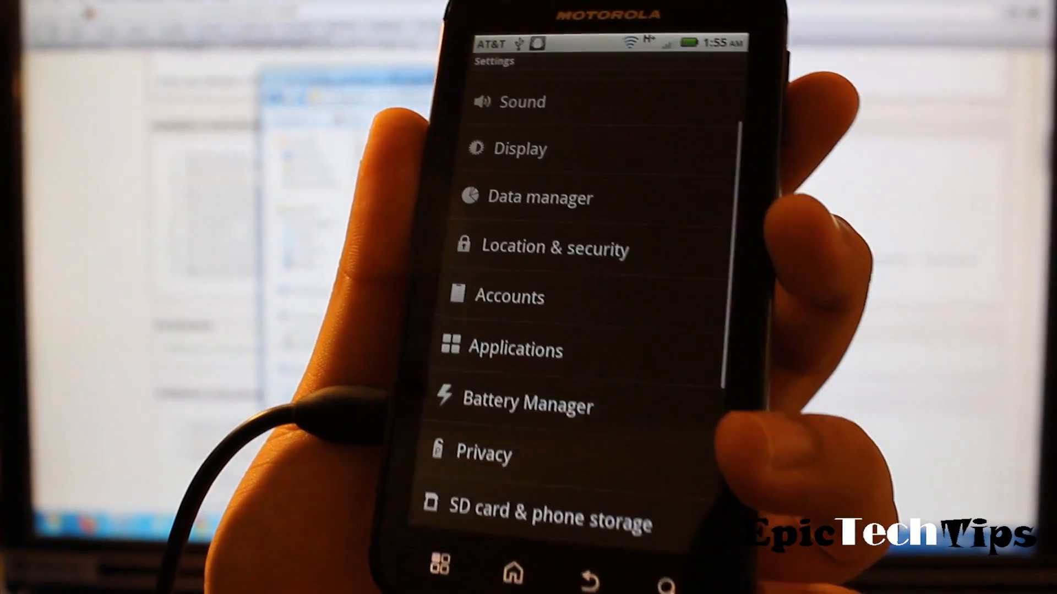
scroll("down", 3)
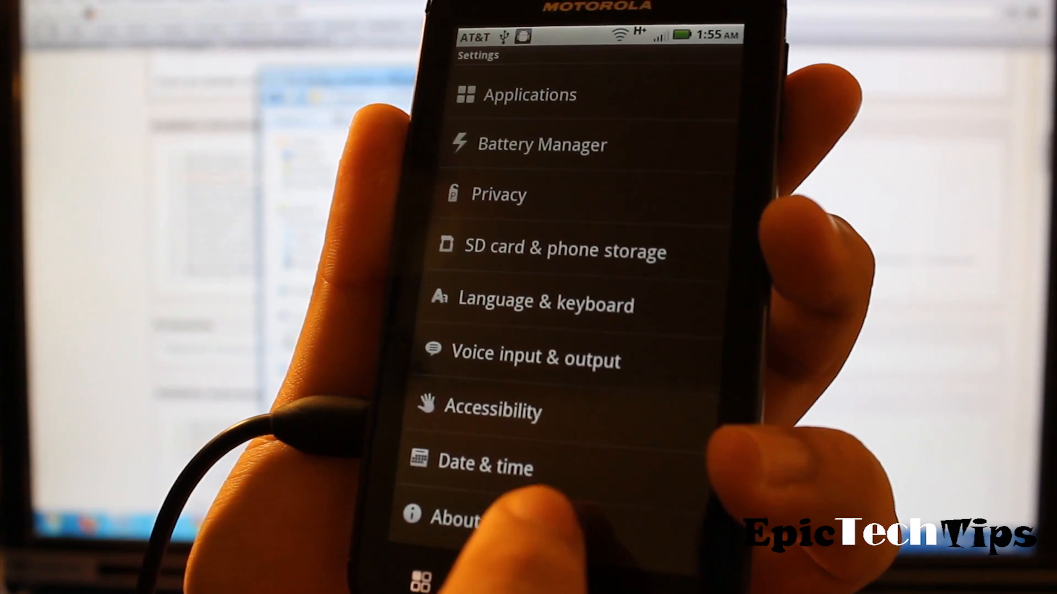
left_click(458, 517)
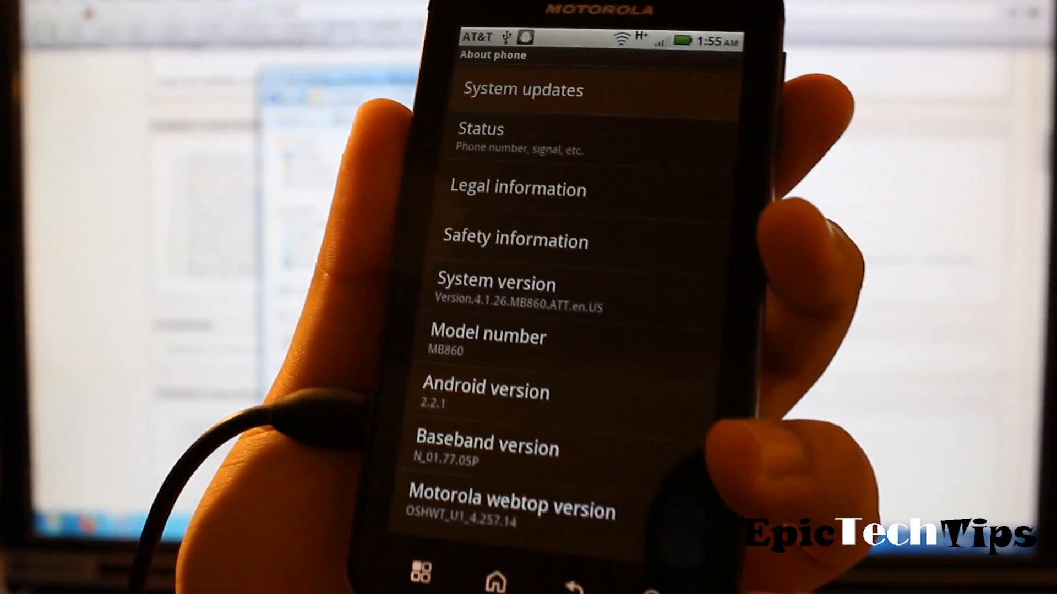
left_click(522, 90)
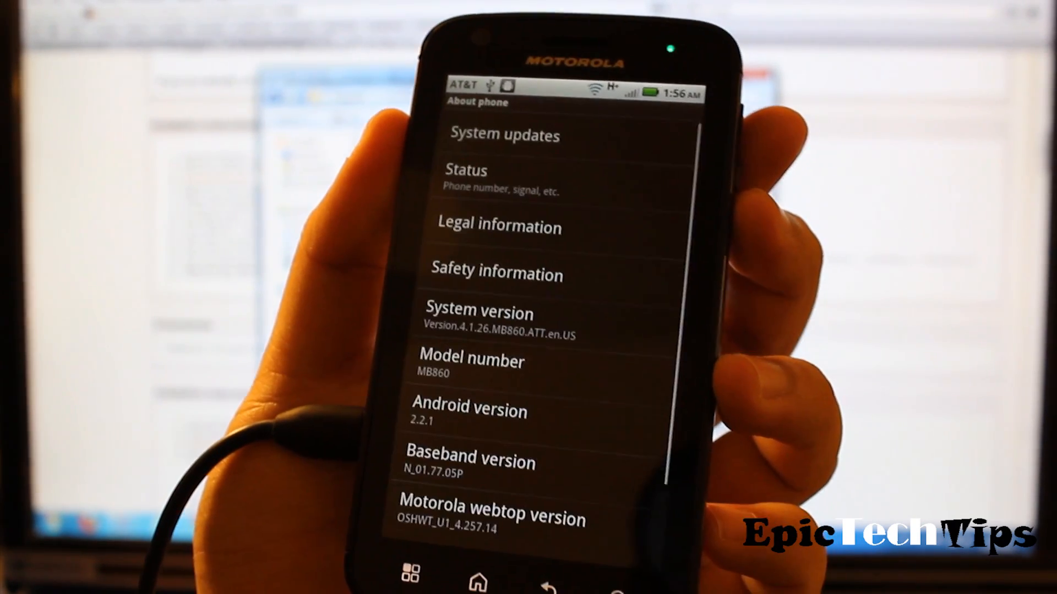
Check for updates, see 4.1.57 available, and choose Later.
left_click(503, 135)
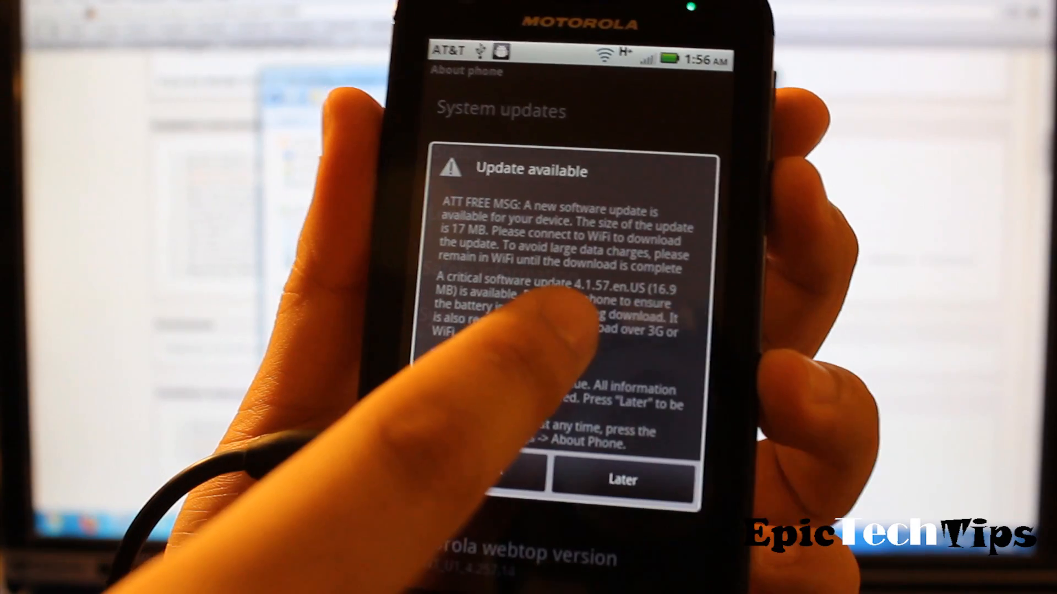
left_click(618, 480)
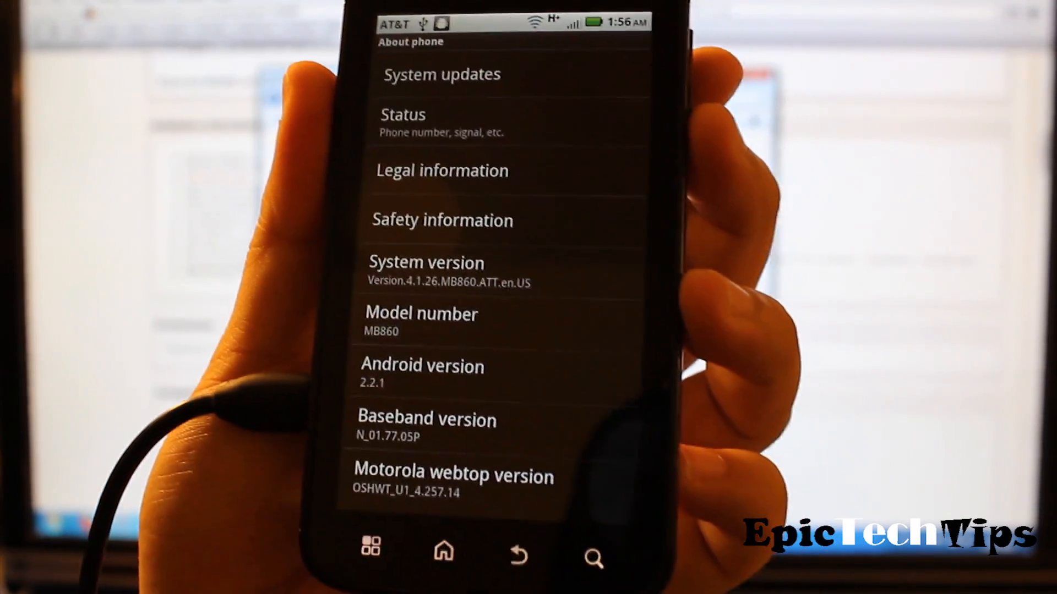